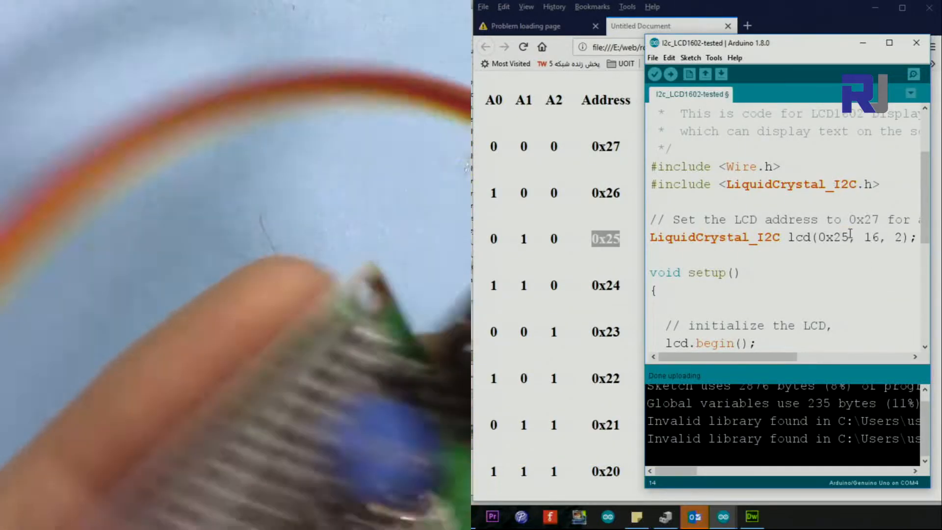
# Step: Upload the sketch with the LCD address lcd(0x25, 16, 2) to the board
pyautogui.click(670, 74)
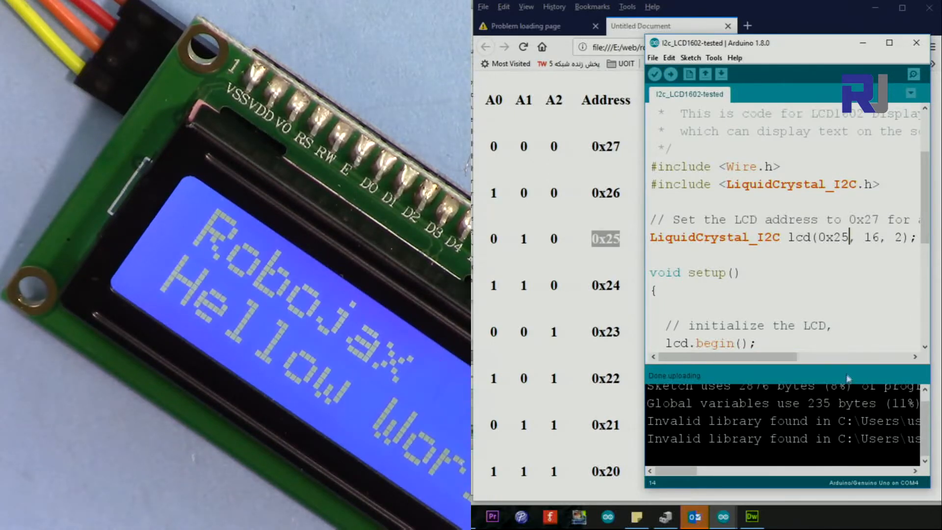
pyautogui.moveTo(569, 251)
pyautogui.write('1')
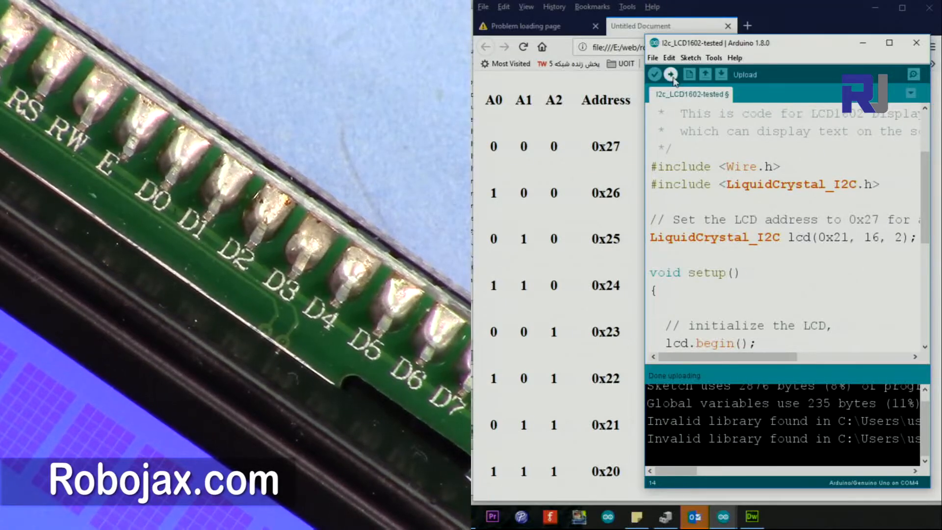
# Step: Upload the sketch with the LCD address changed to lcd(0x21, 16, 2)
pyautogui.click(671, 75)
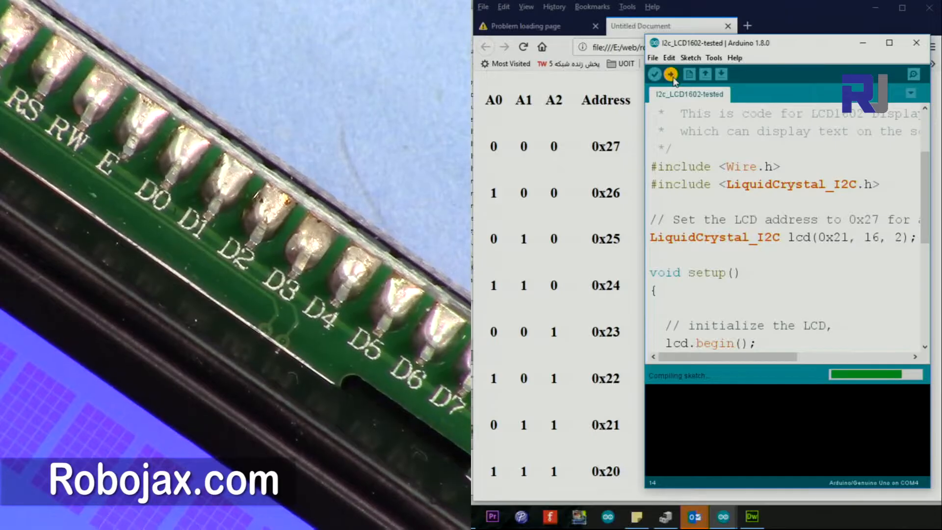
pyautogui.click(671, 74)
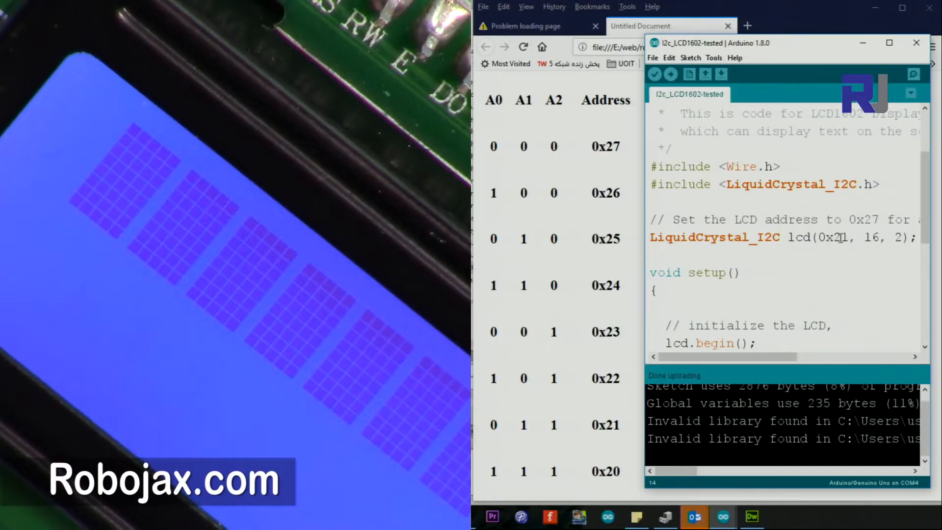
# Step: Replace the address with 0x20, upload it, then edit the address to 0x27
pyautogui.doubleClick(843, 237)
pyautogui.write('0')
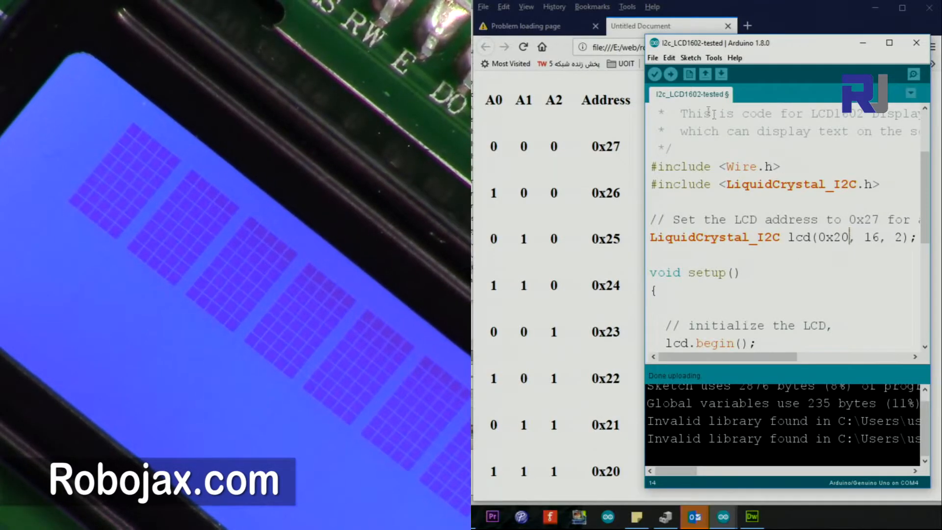
pyautogui.click(671, 74)
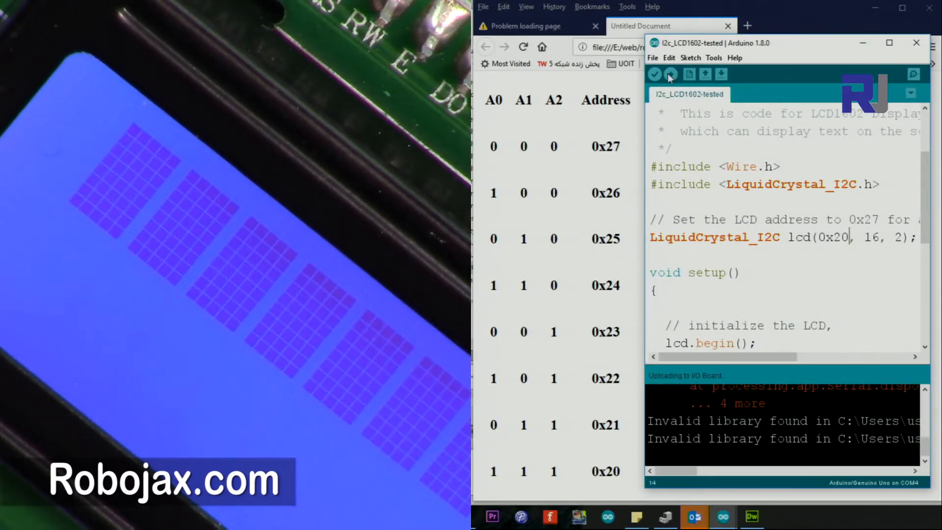
pyautogui.click(671, 74)
pyautogui.write('7')
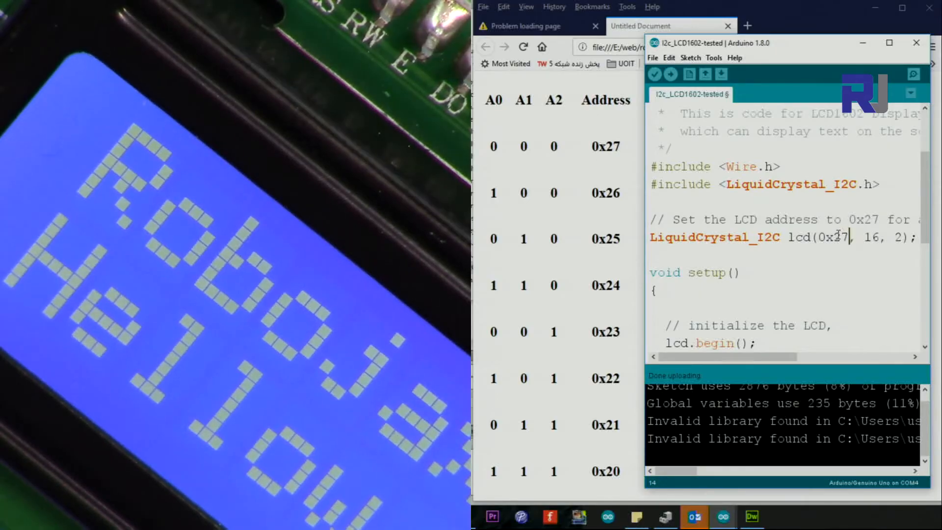
# Step: Upload the sketch with lcd(0x27, 16, 2) to the board
pyautogui.click(670, 74)
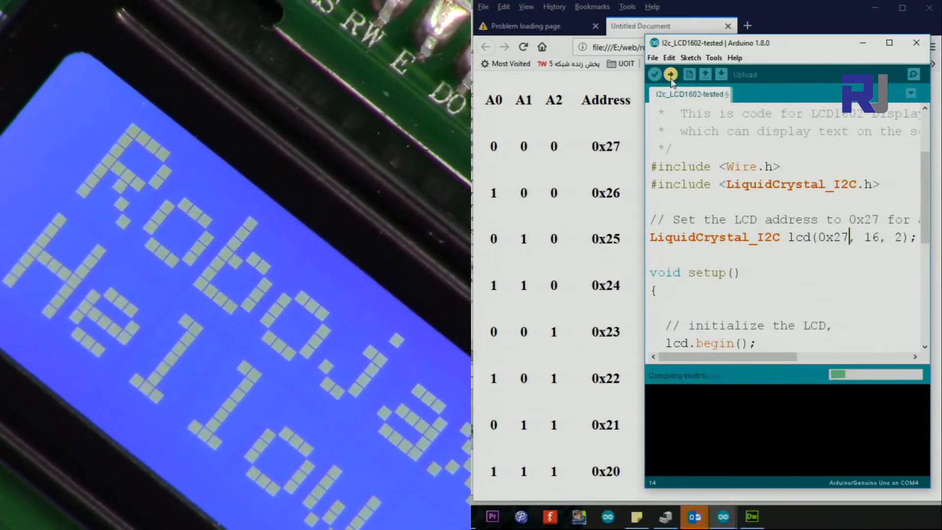
pyautogui.click(670, 75)
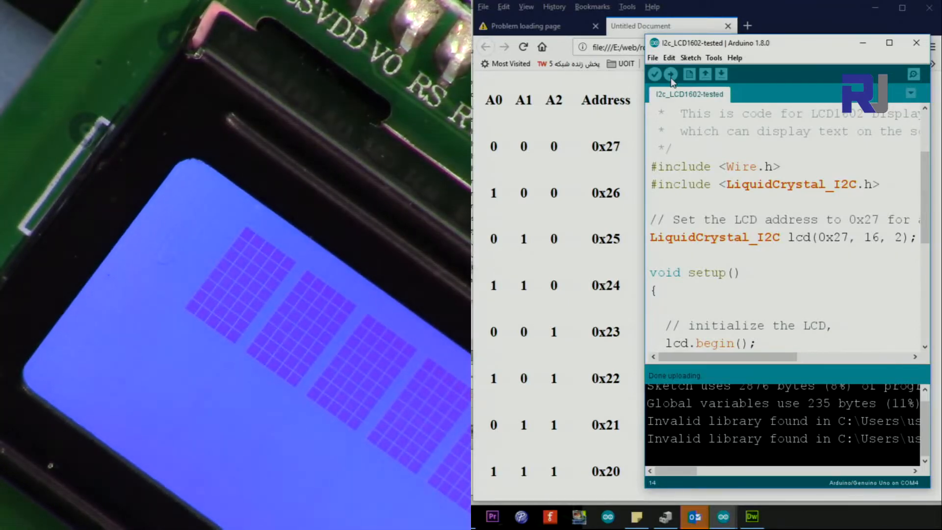
pyautogui.moveTo(669, 74)
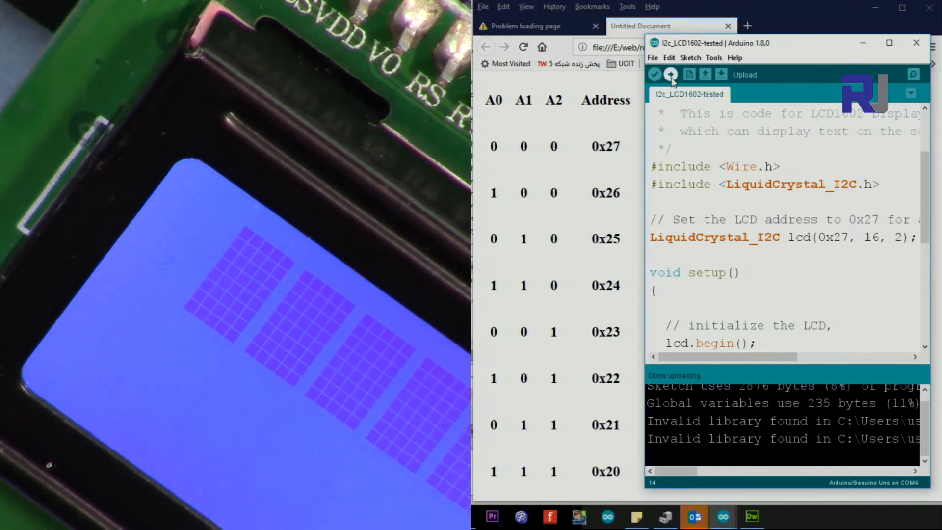
# Step: Re-upload the 0x27 sketch so the display shows the Robojax hello text
pyautogui.click(669, 74)
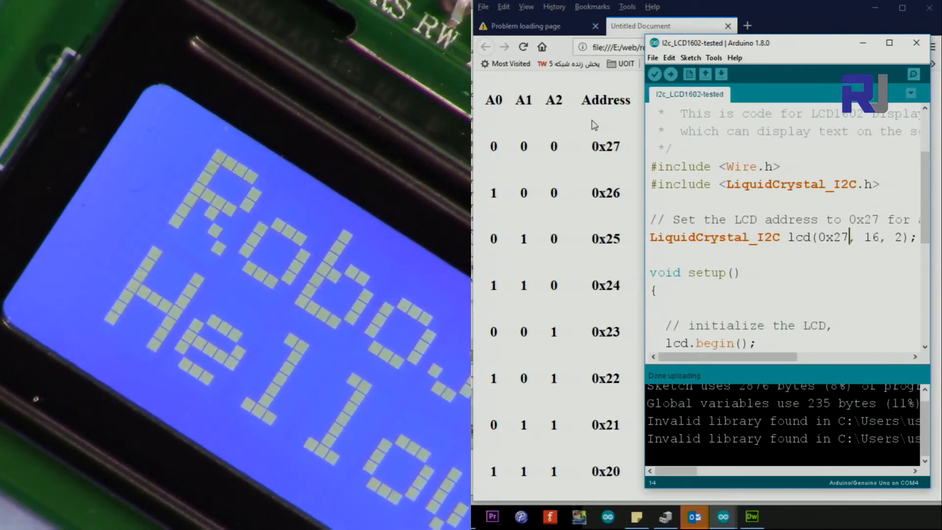
pyautogui.moveTo(660, 165)
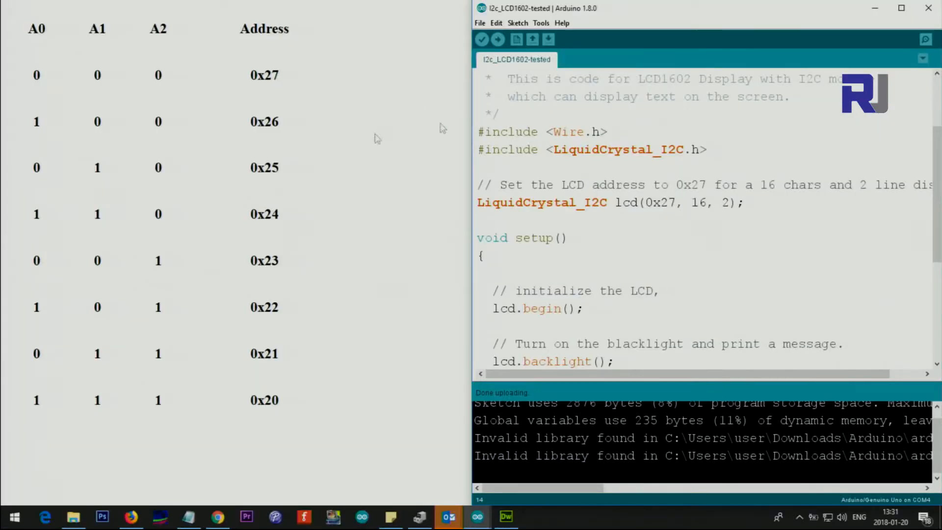
pyautogui.moveTo(132, 189)
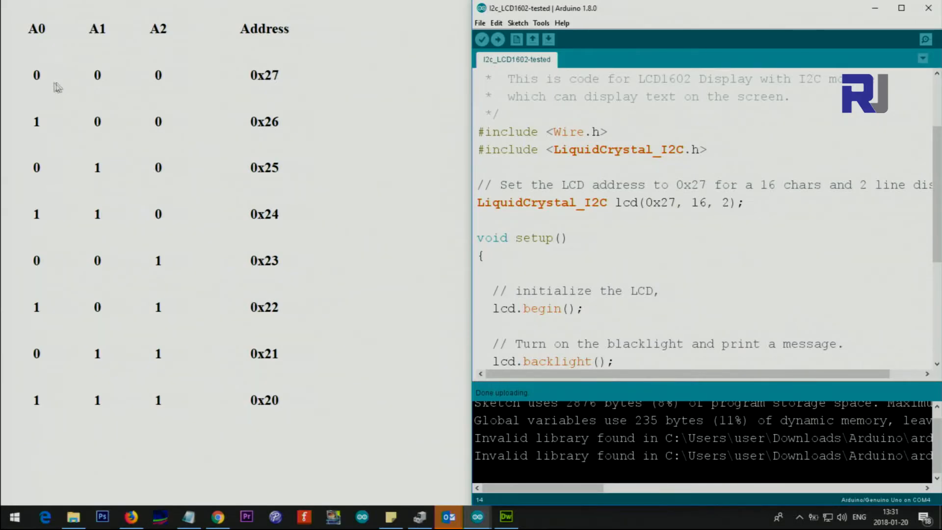
pyautogui.moveTo(94, 82)
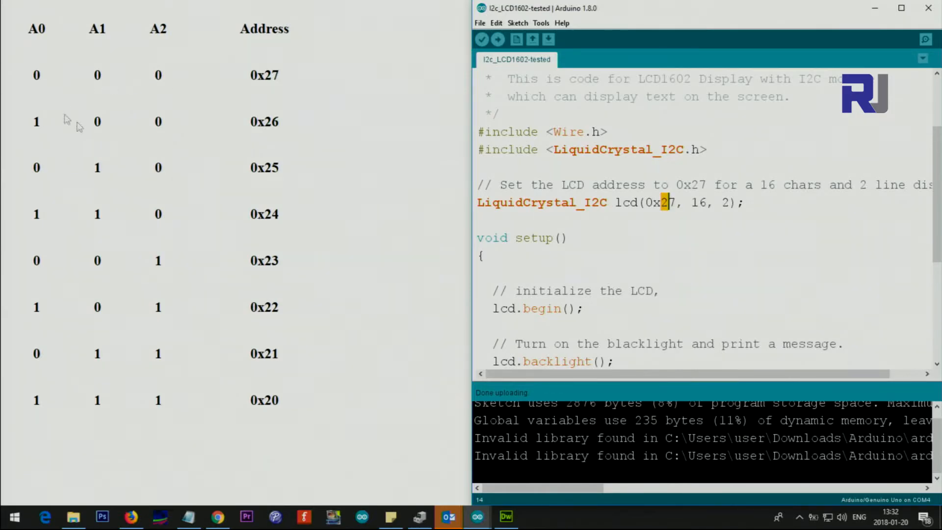
pyautogui.moveTo(188, 37)
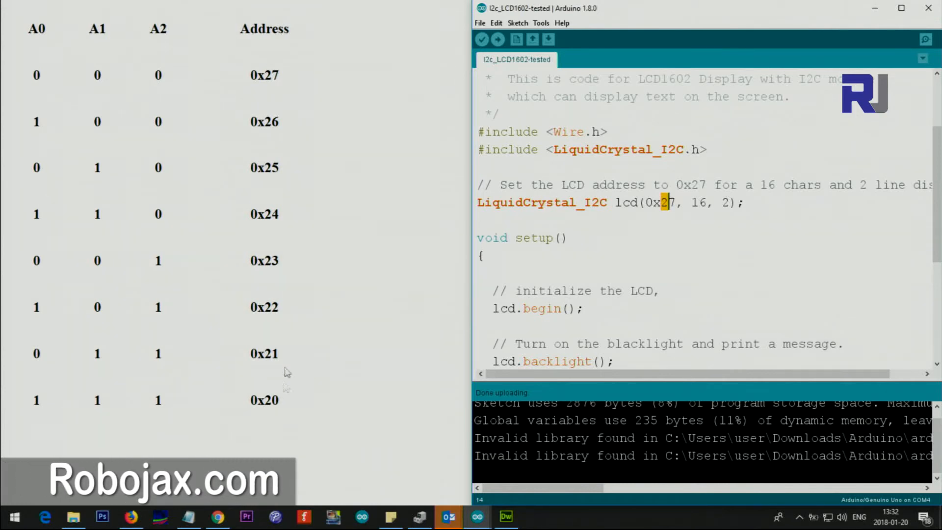
pyautogui.moveTo(126, 152)
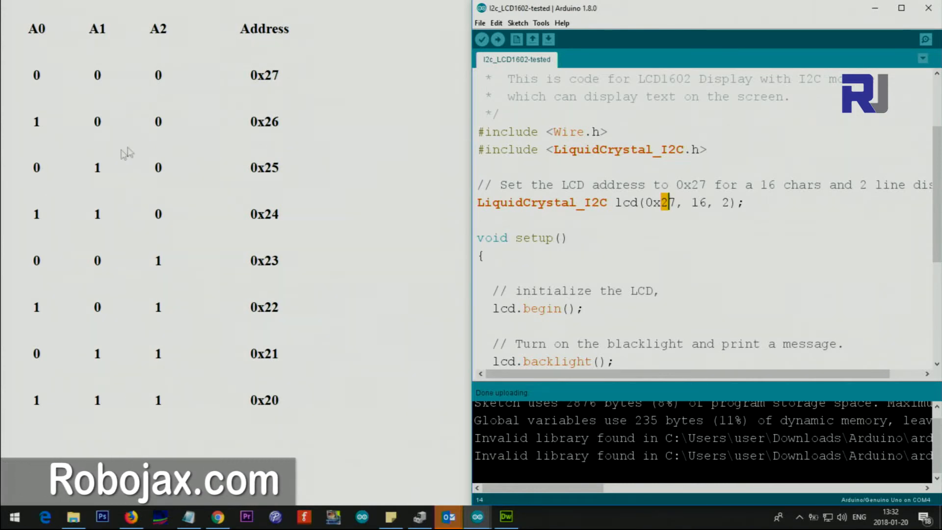